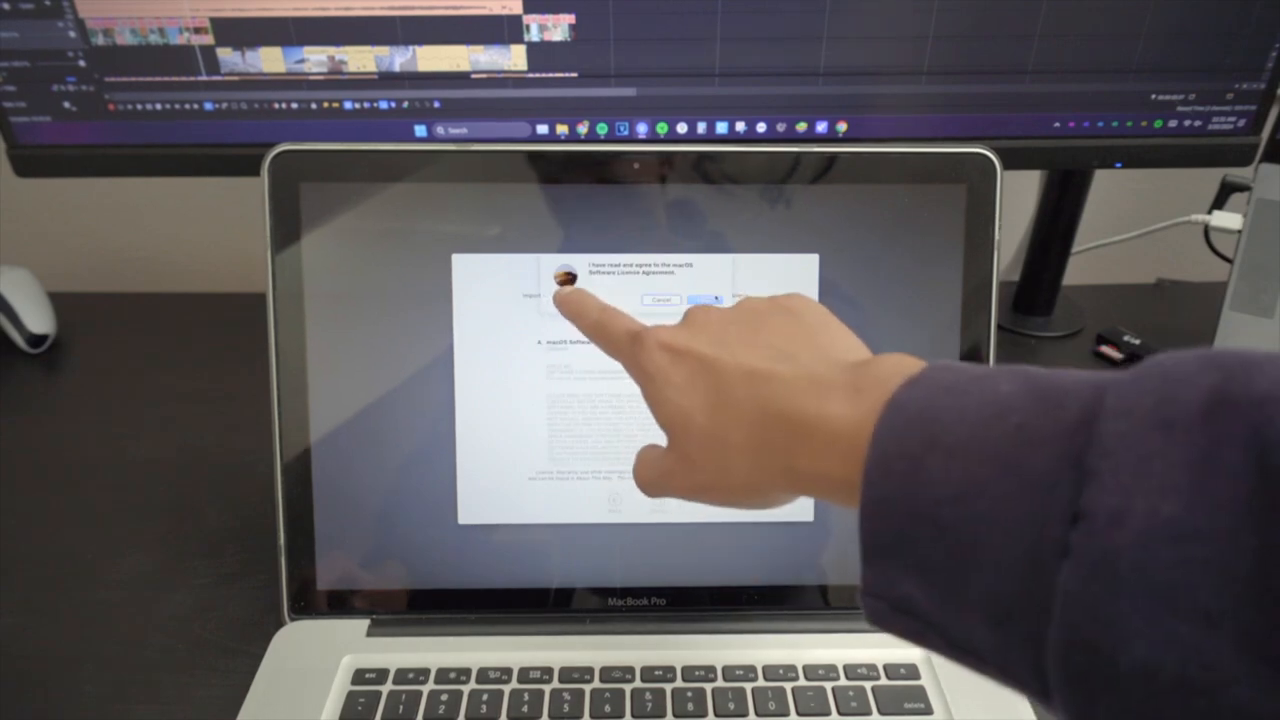
- Accept the macOS license agreement and type 'keyboard' in a notes app to test typing
left_click(709, 300)
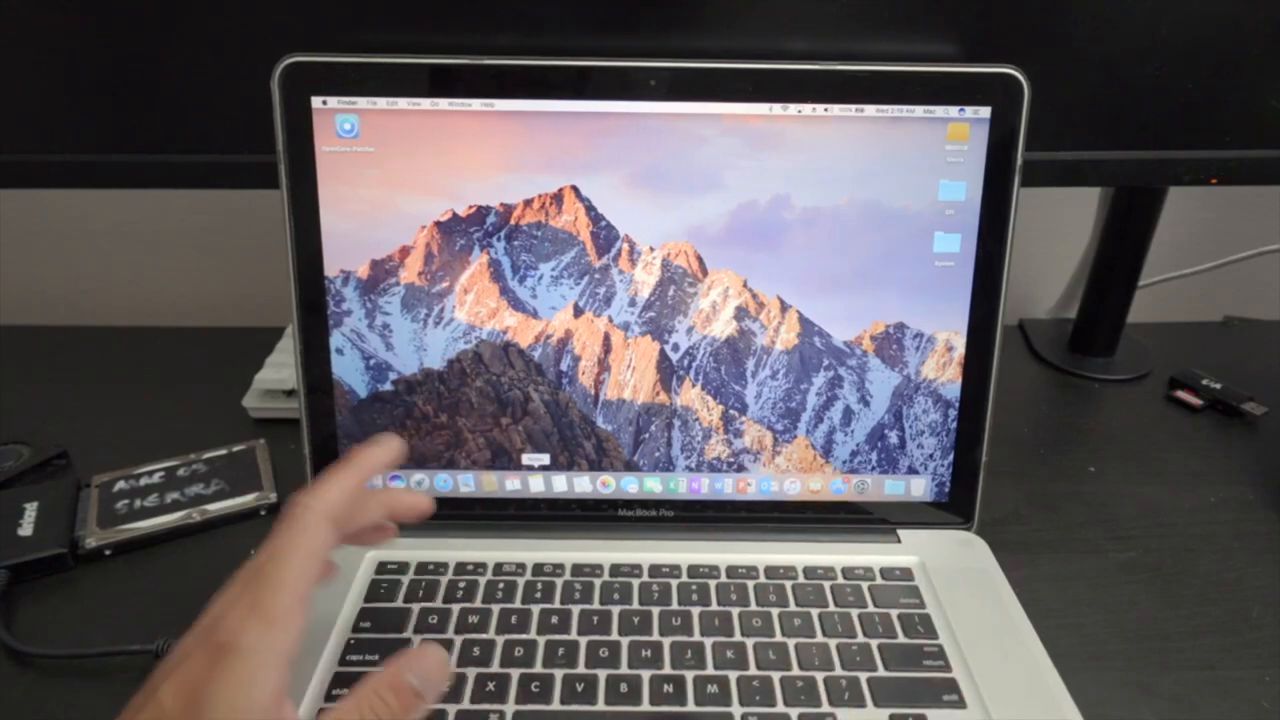
left_click(527, 485)
type("this is a test of the new")
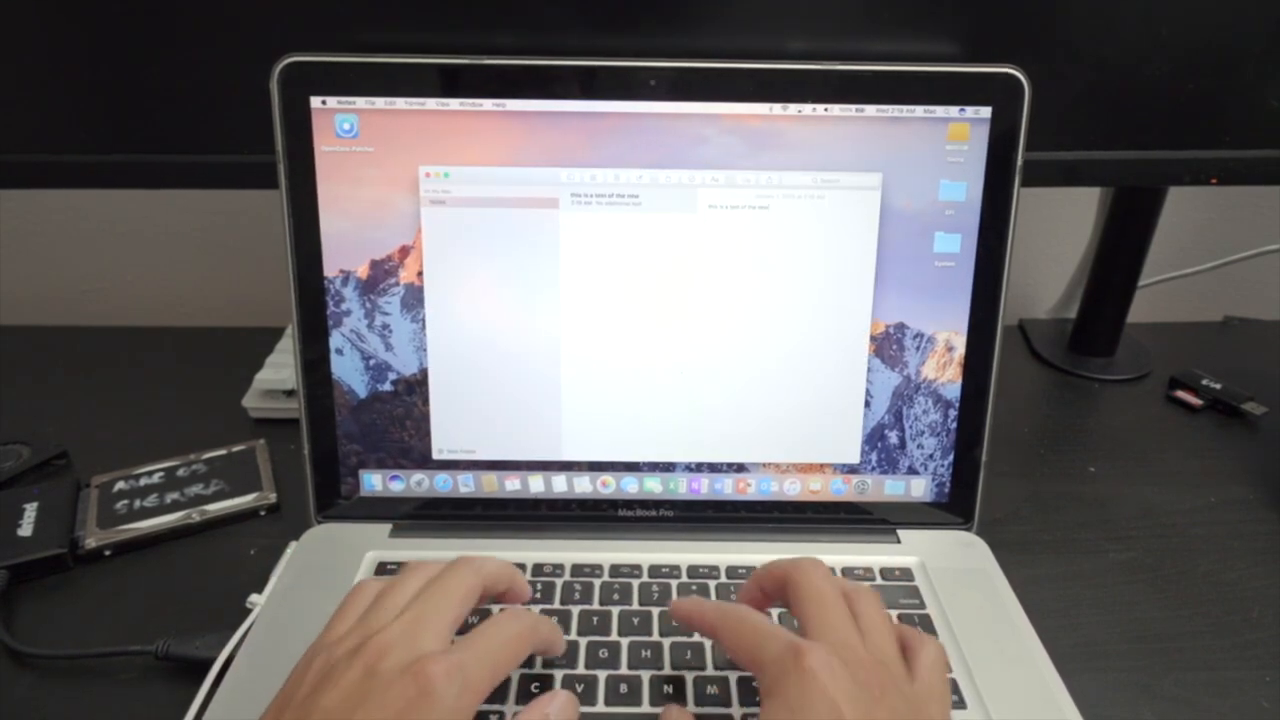
type("keyboard")
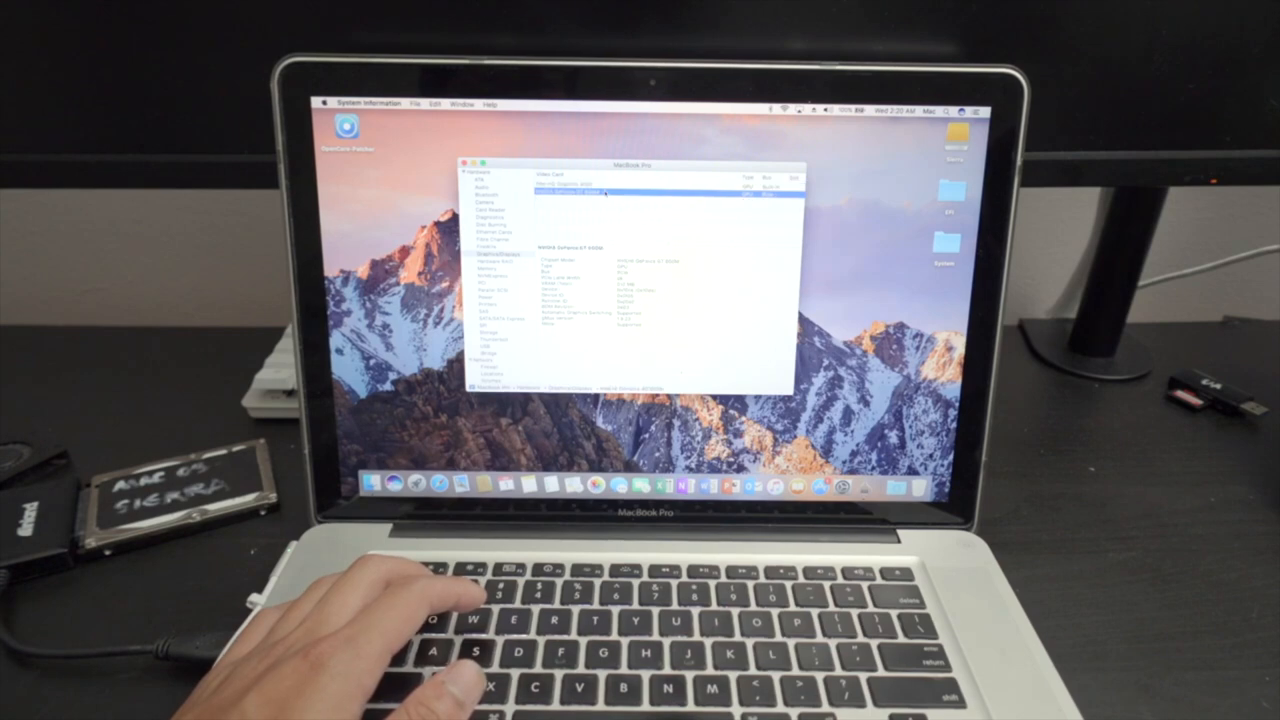
- Check the integrated graphics details, name the SSD 'Macintosh SSD', and review battery information
left_click(600, 190)
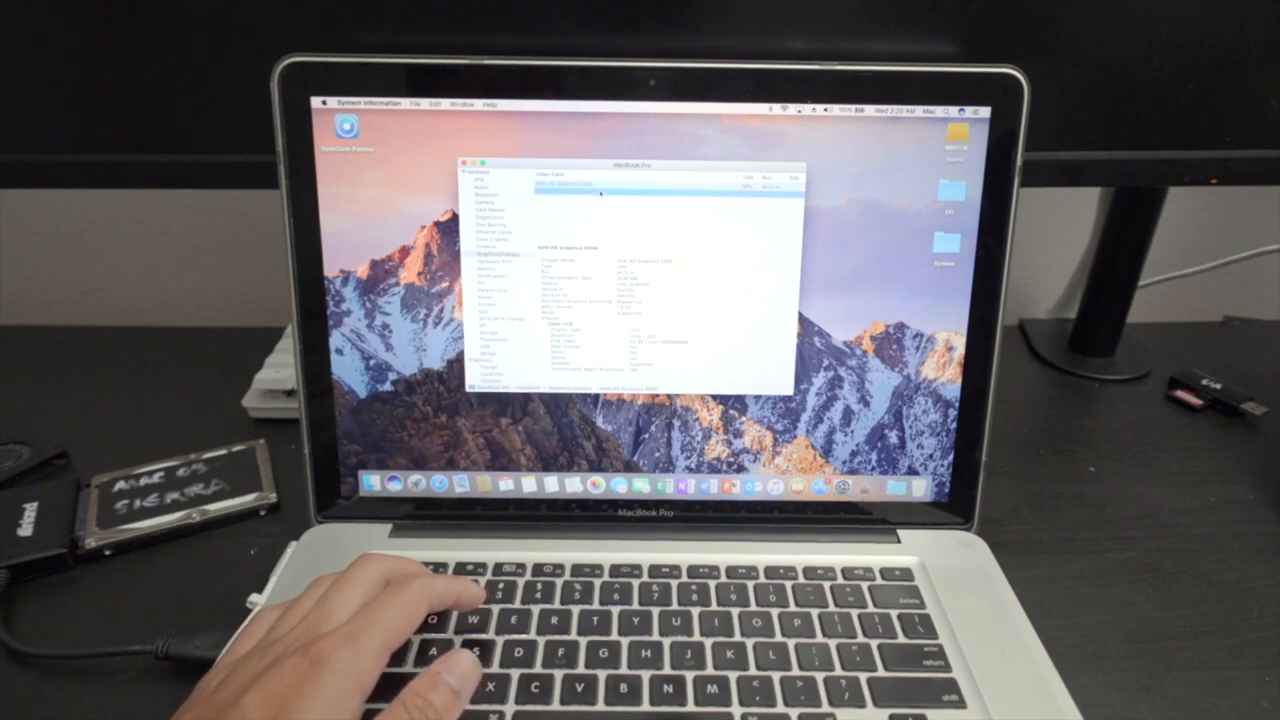
left_click(600, 190)
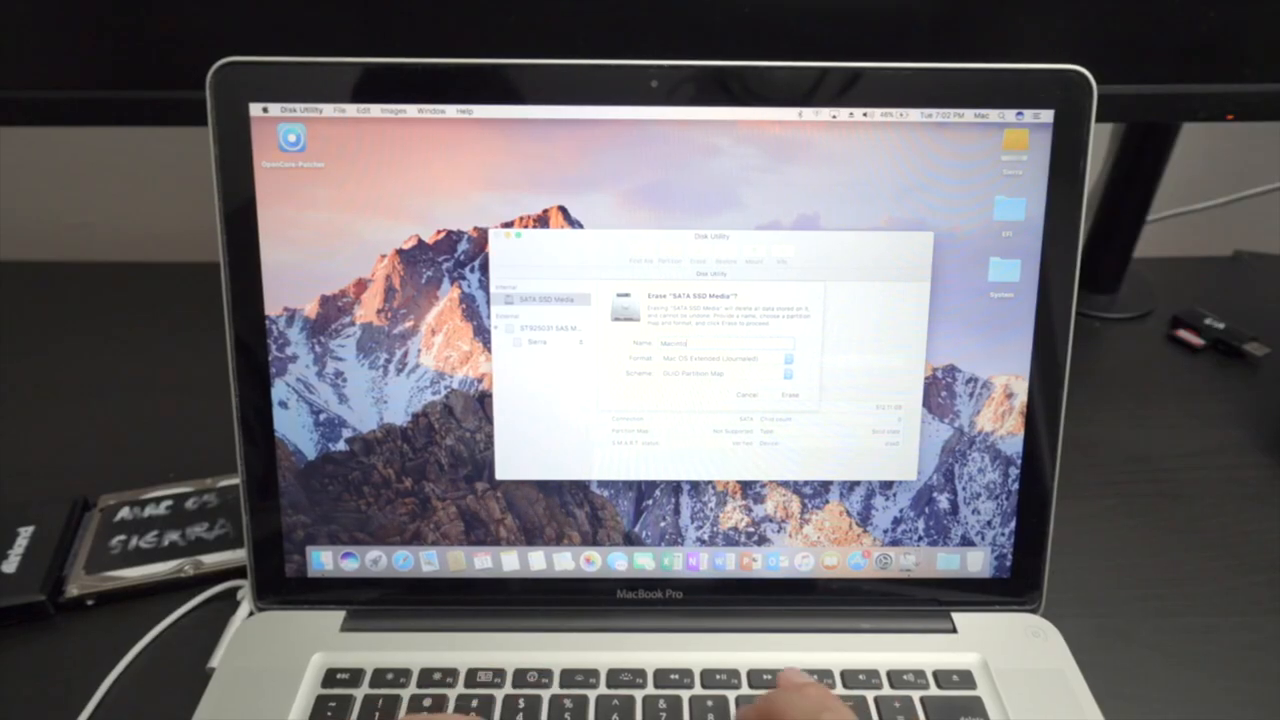
type("Macintosh SSD")
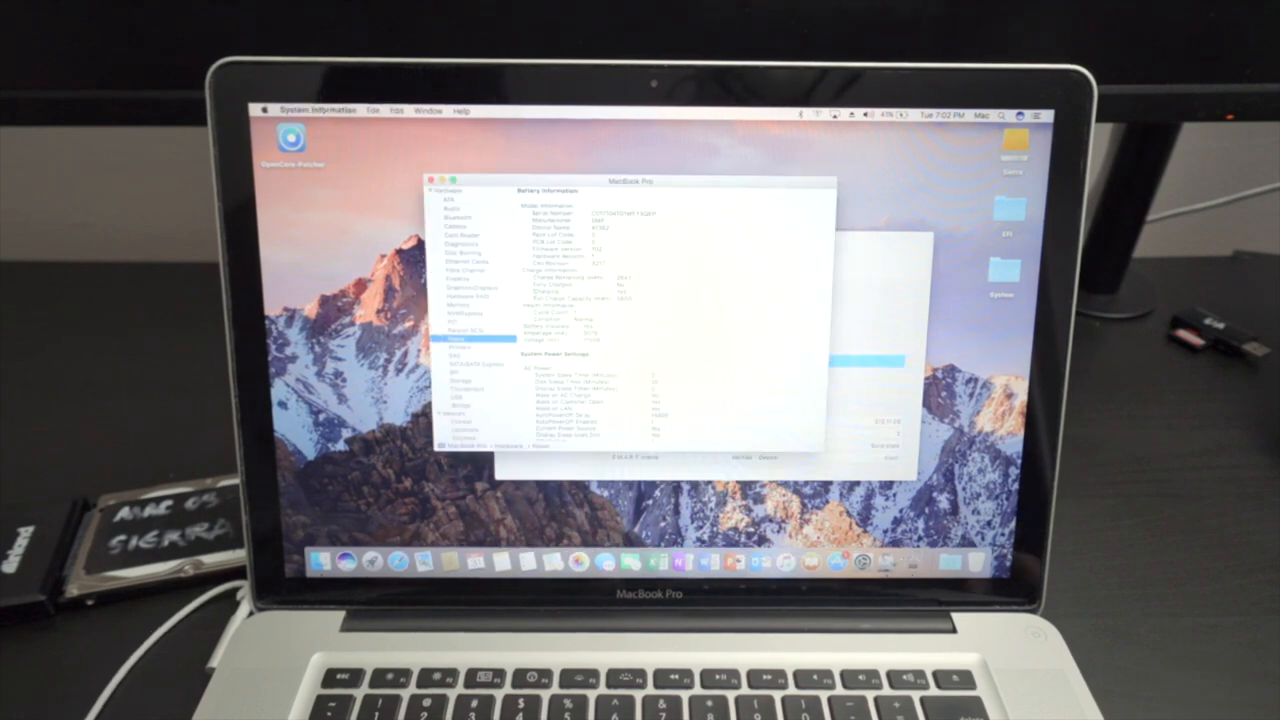
left_click(458, 339)
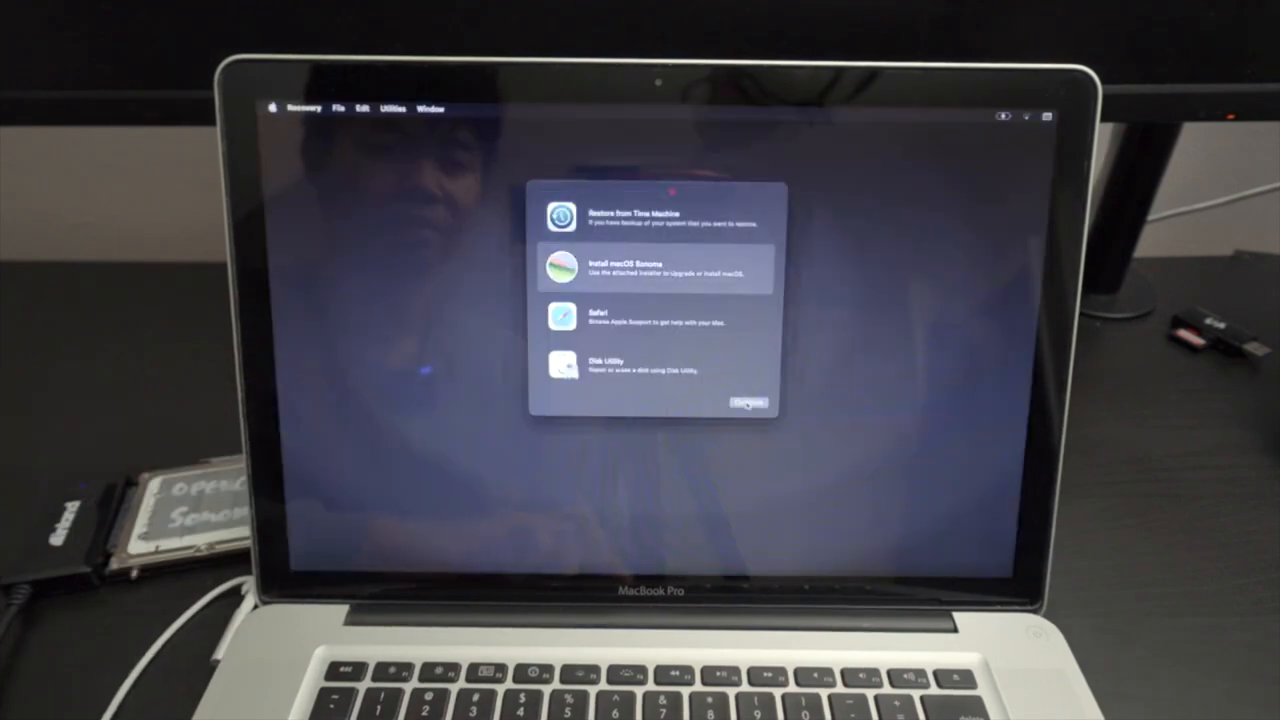
- Start the Sonoma installer with Macintosh SSD as the destination disk
left_click(748, 403)
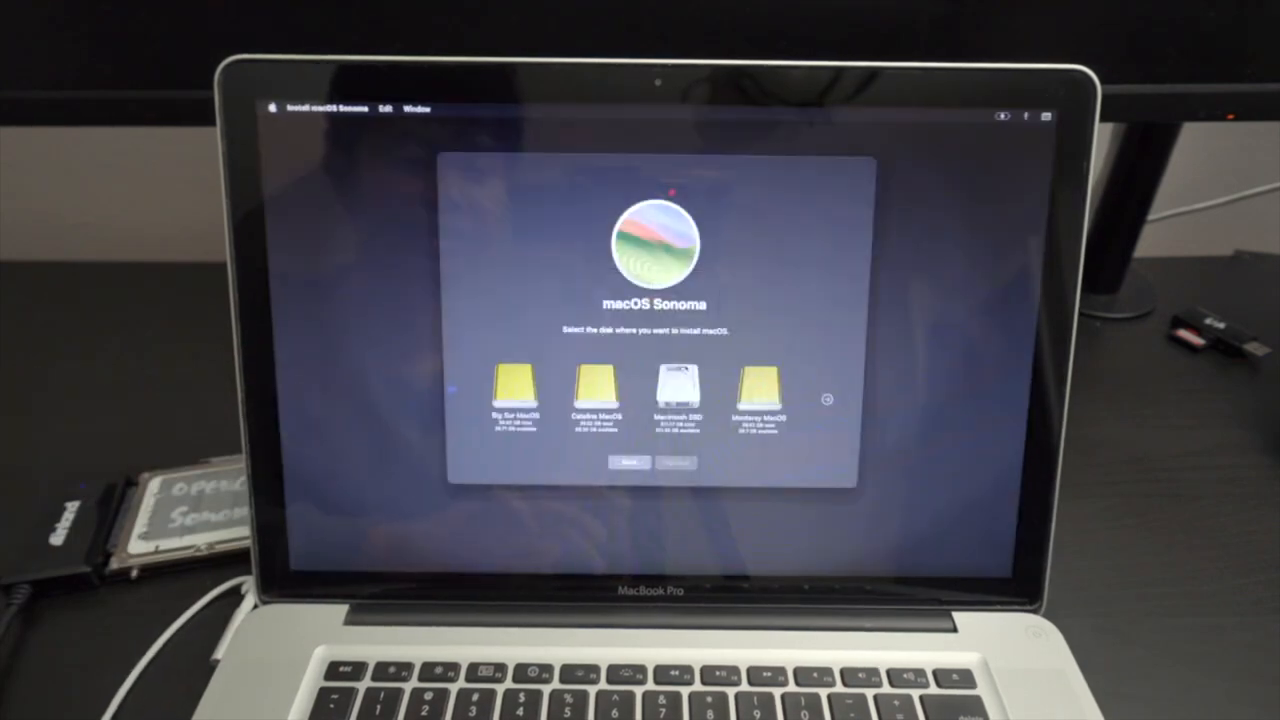
left_click(677, 390)
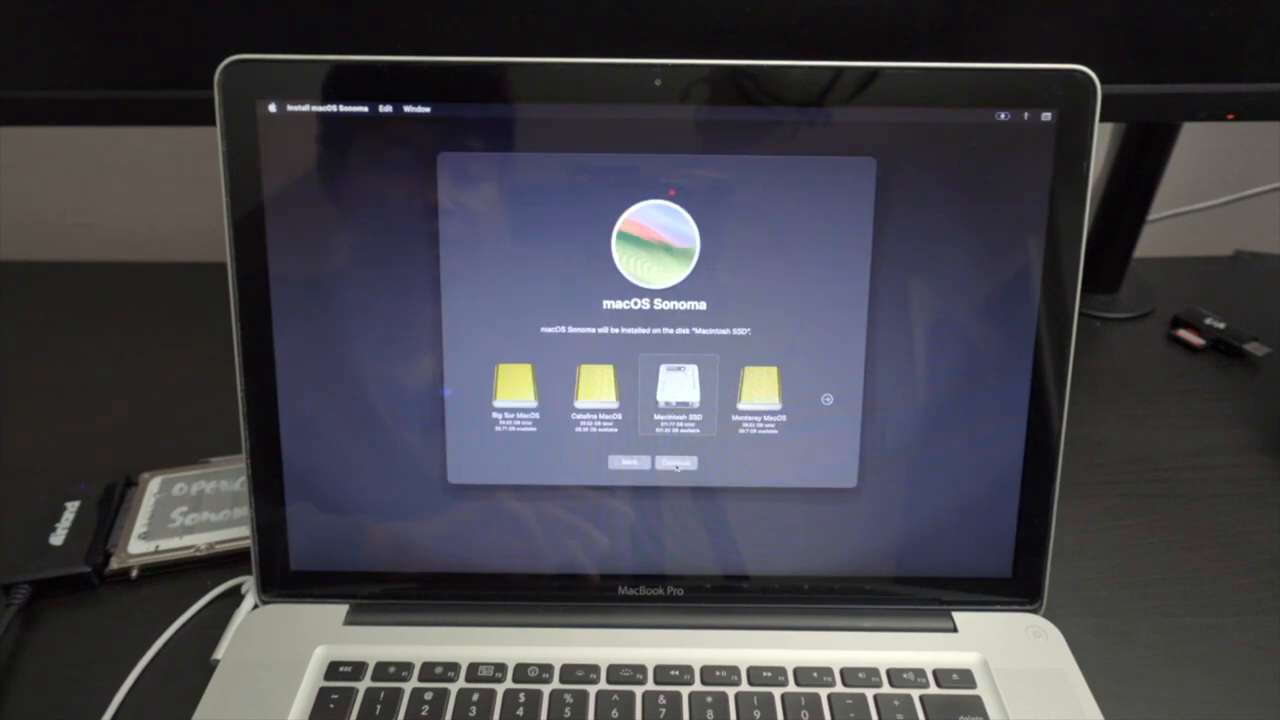
left_click(676, 462)
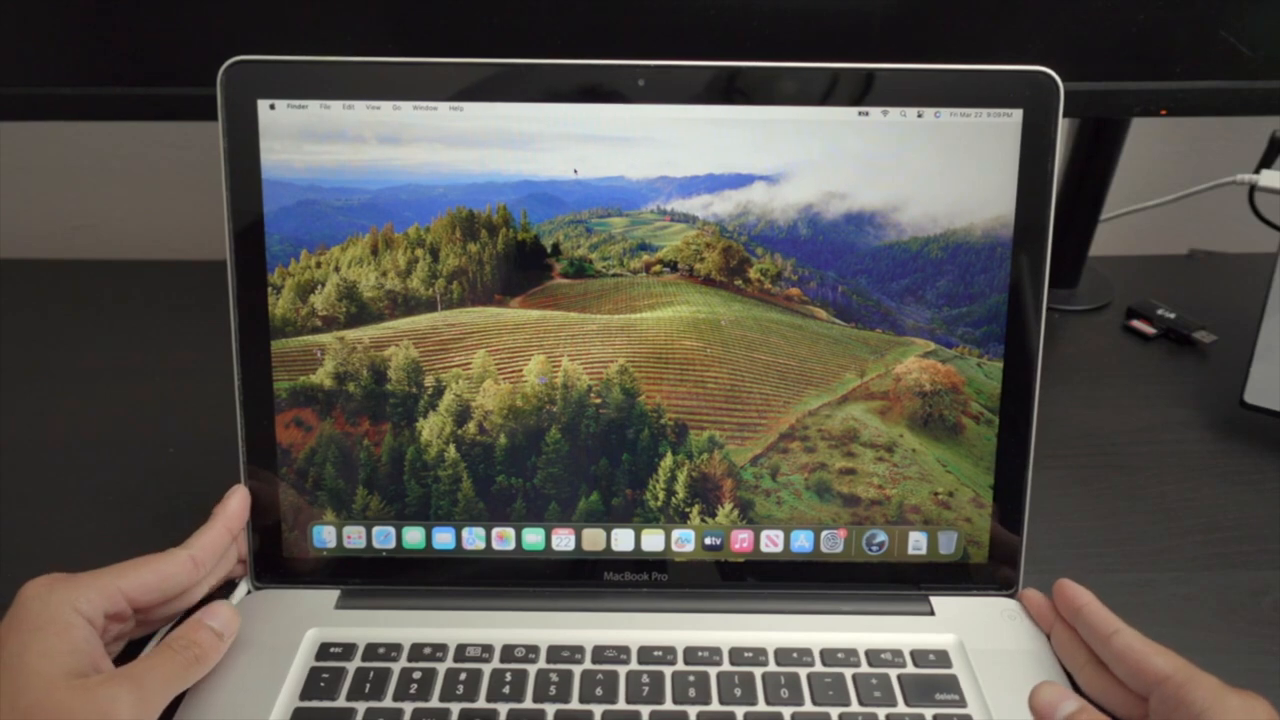
- View About This Mac for the processor, graphics, memory and Sonoma version
left_click(271, 107)
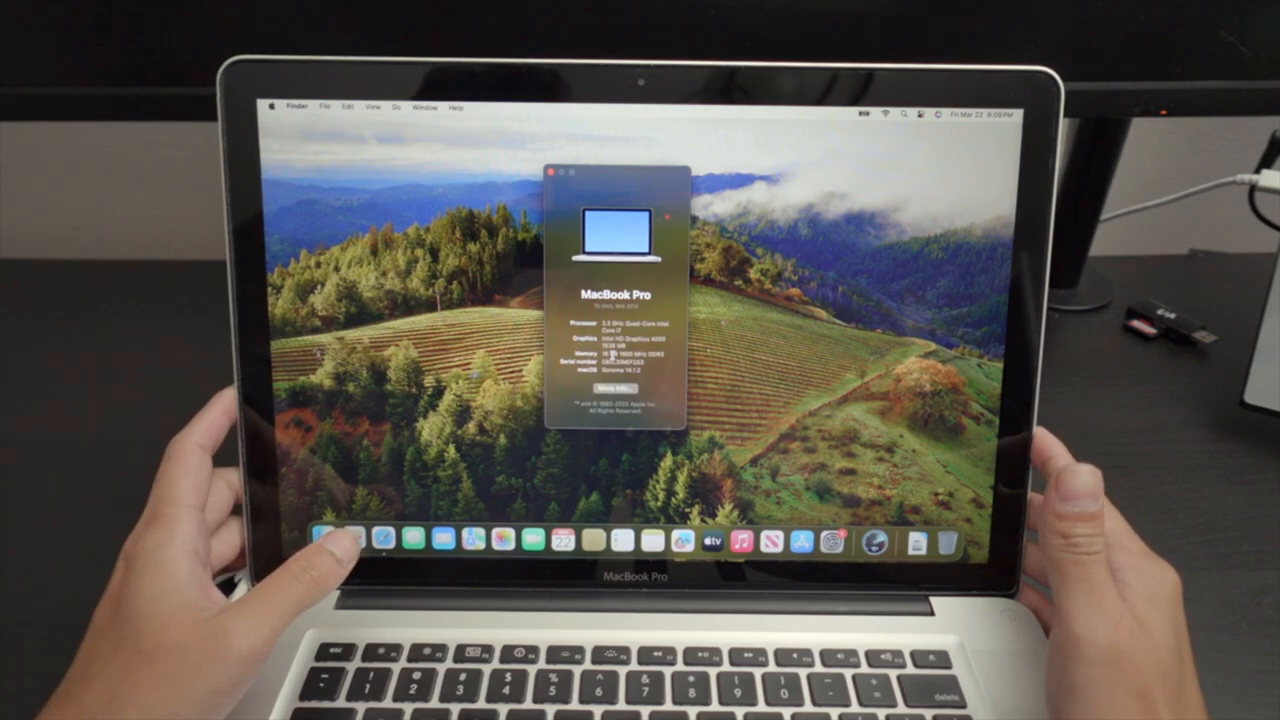
left_click(557, 170)
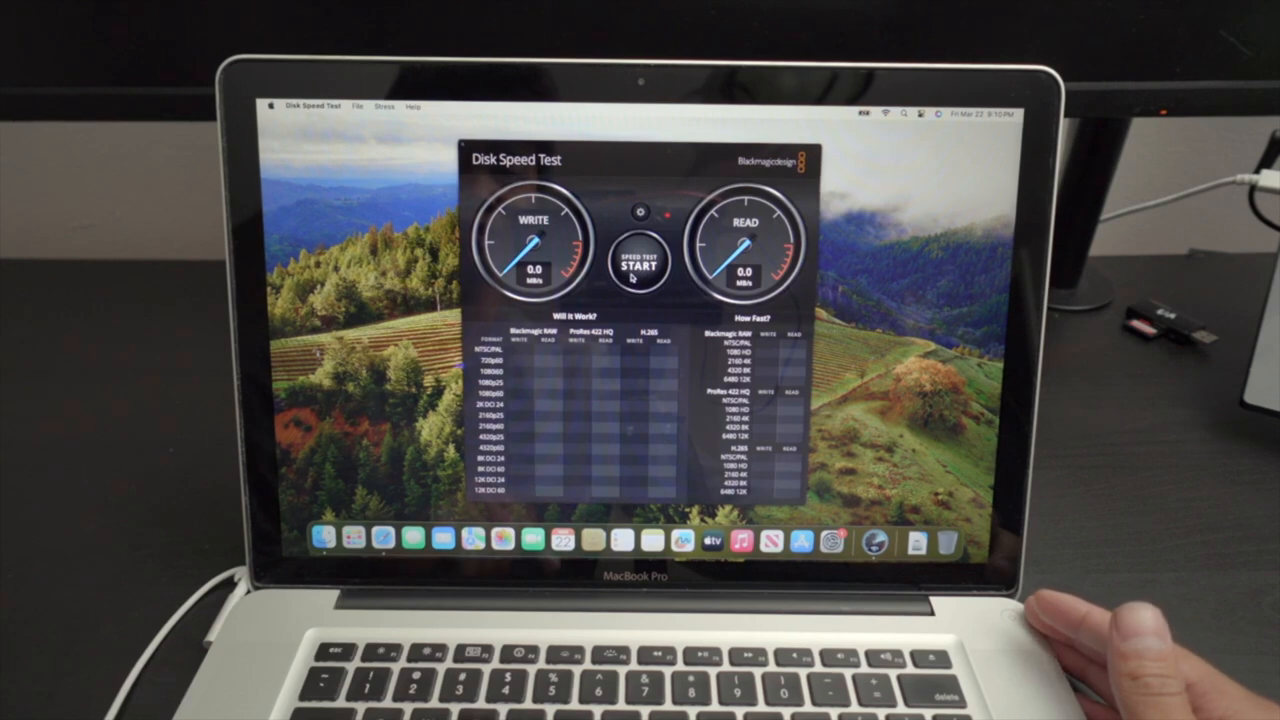
- Run the Disk Speed Test write/read benchmark, reaching writes near 438 MB/s
left_click(637, 263)
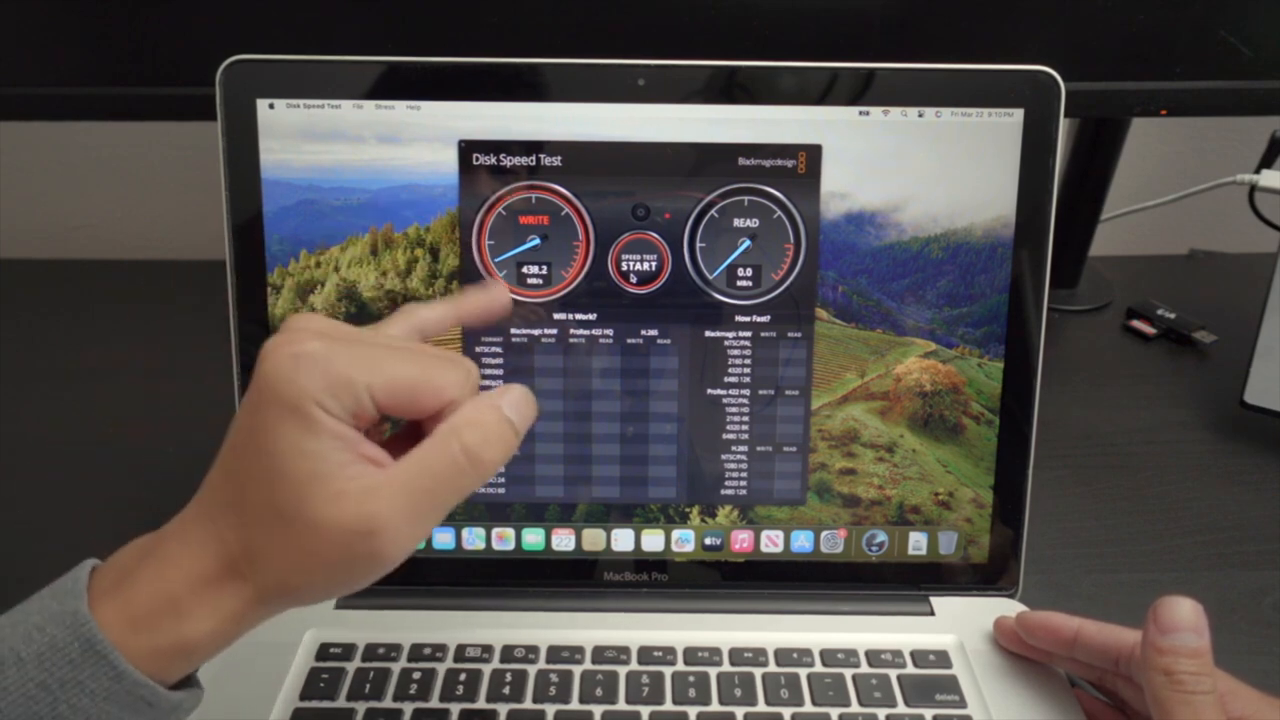
left_click(637, 270)
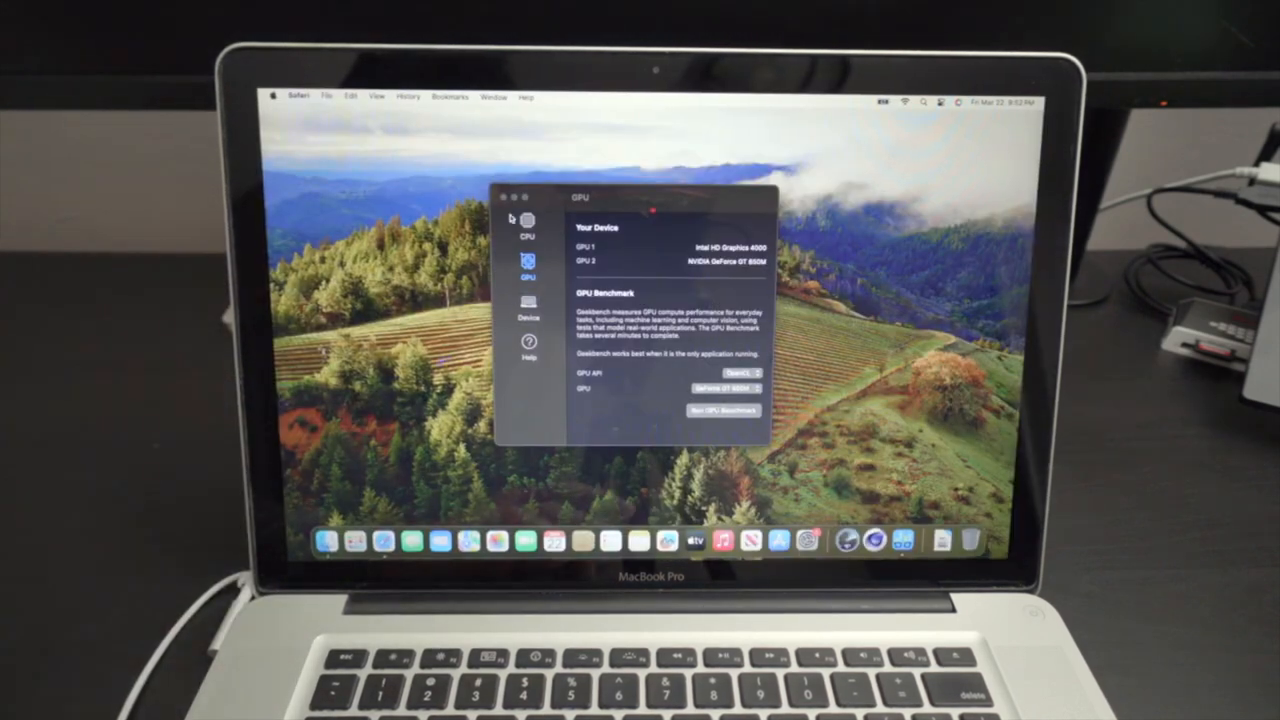
- Start the Geekbench 6 GPU compute benchmark
left_click(528, 225)
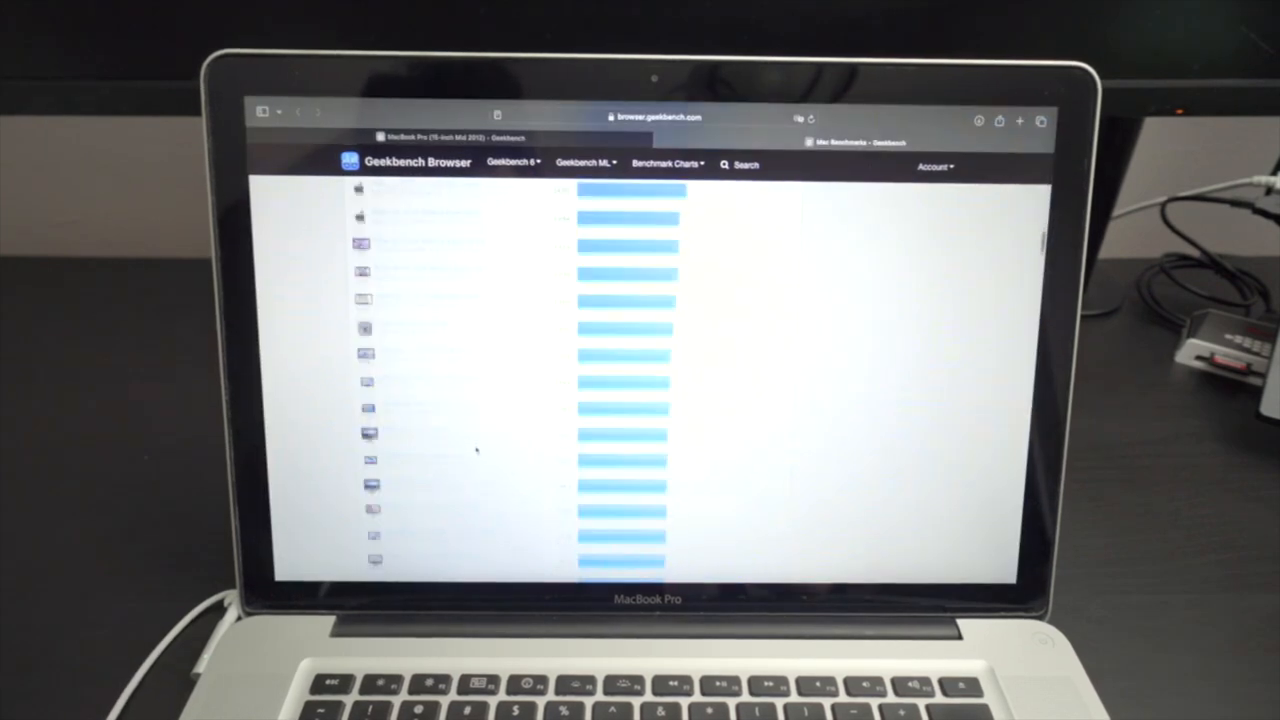
- Scroll the Geekbench Mac benchmarks ranking to compare Mac scores
scroll("down", 3)
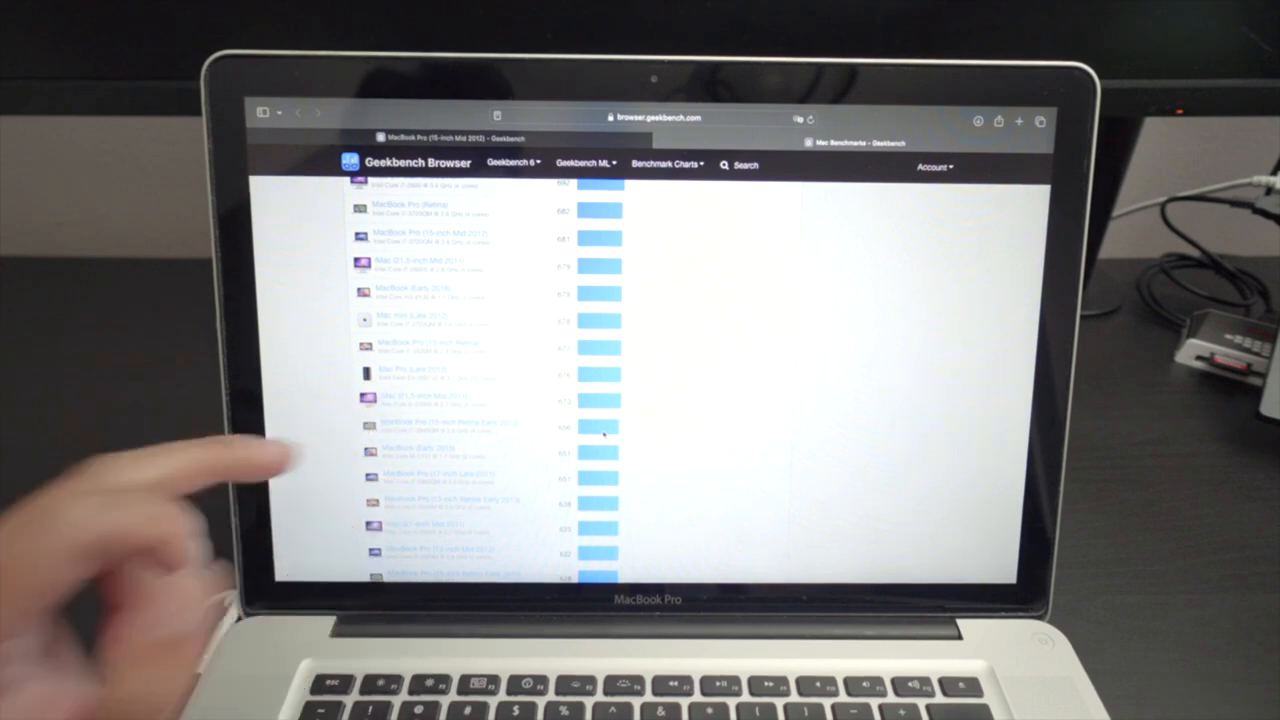
scroll("down", 3)
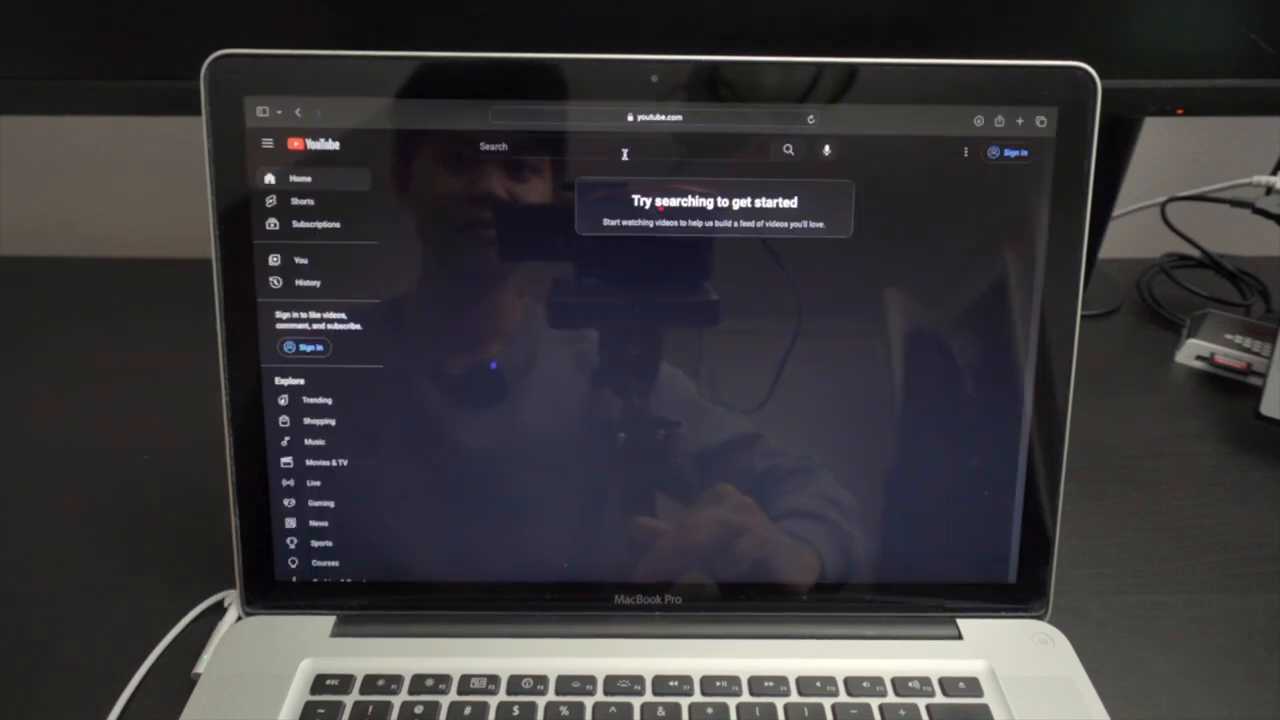
- Search YouTube for 'cynni' and switch the MacBook Pro video to 1080p
type("cynni")
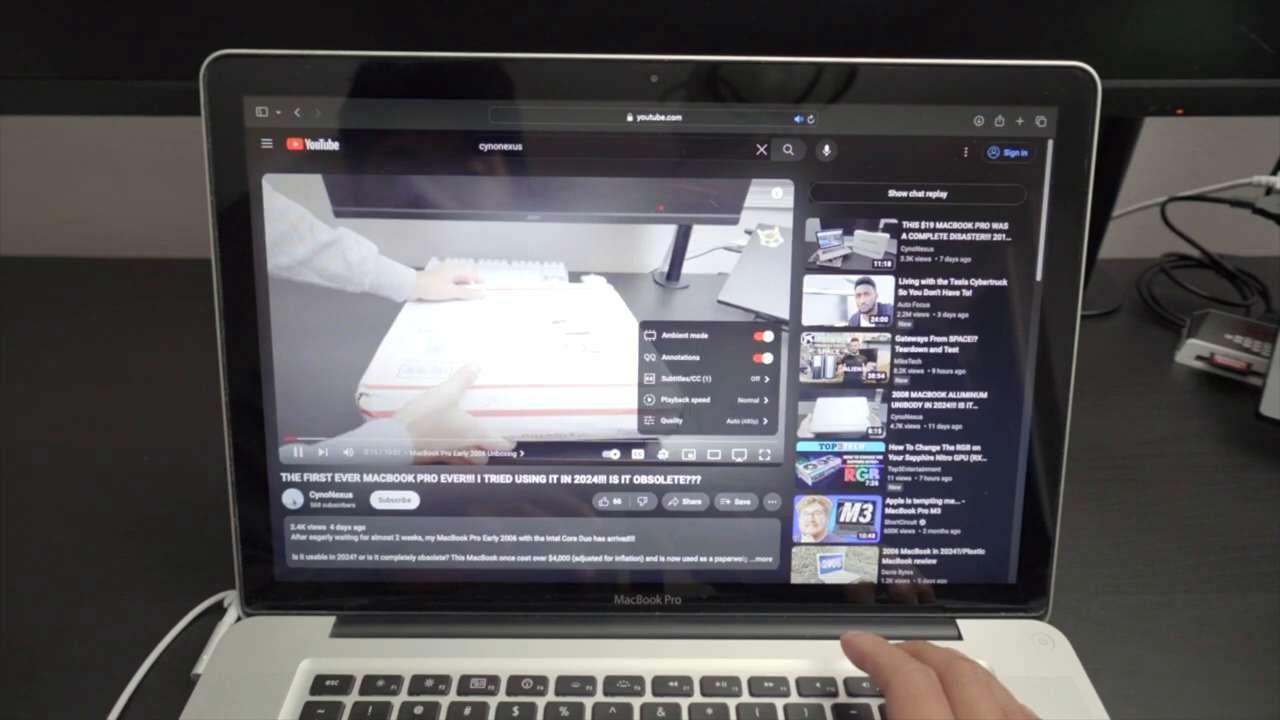
left_click(683, 419)
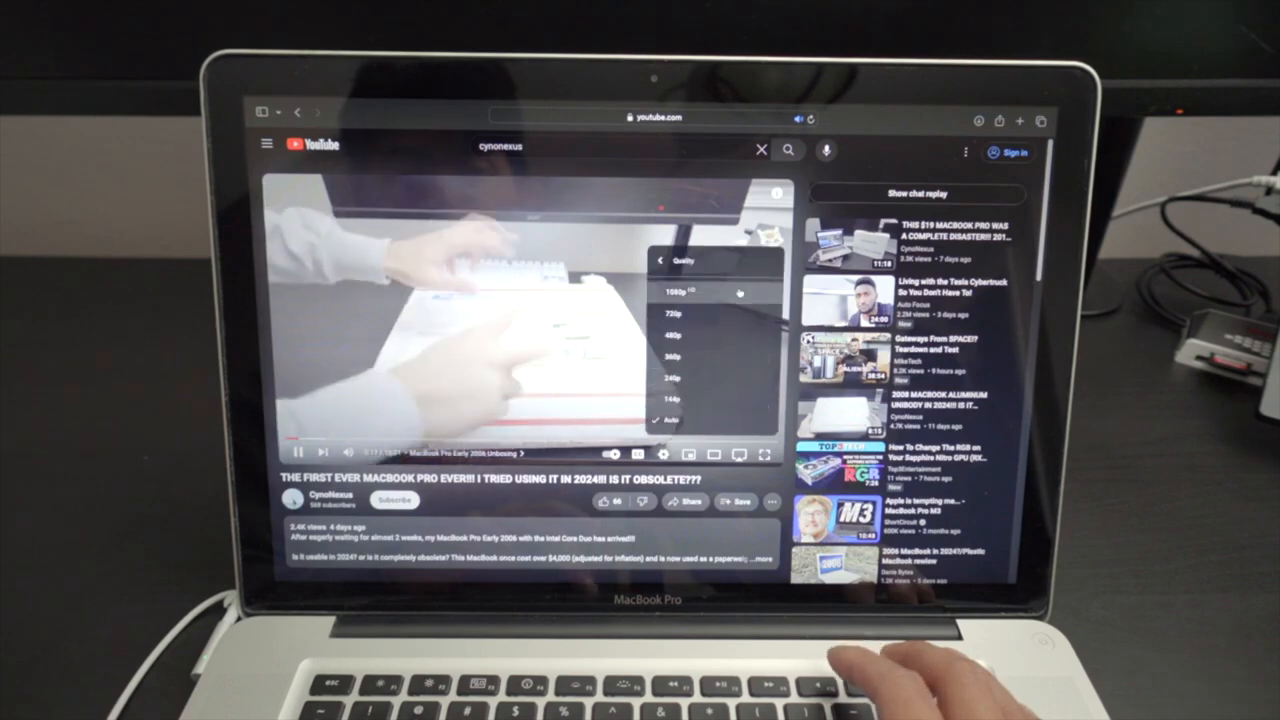
left_click(673, 293)
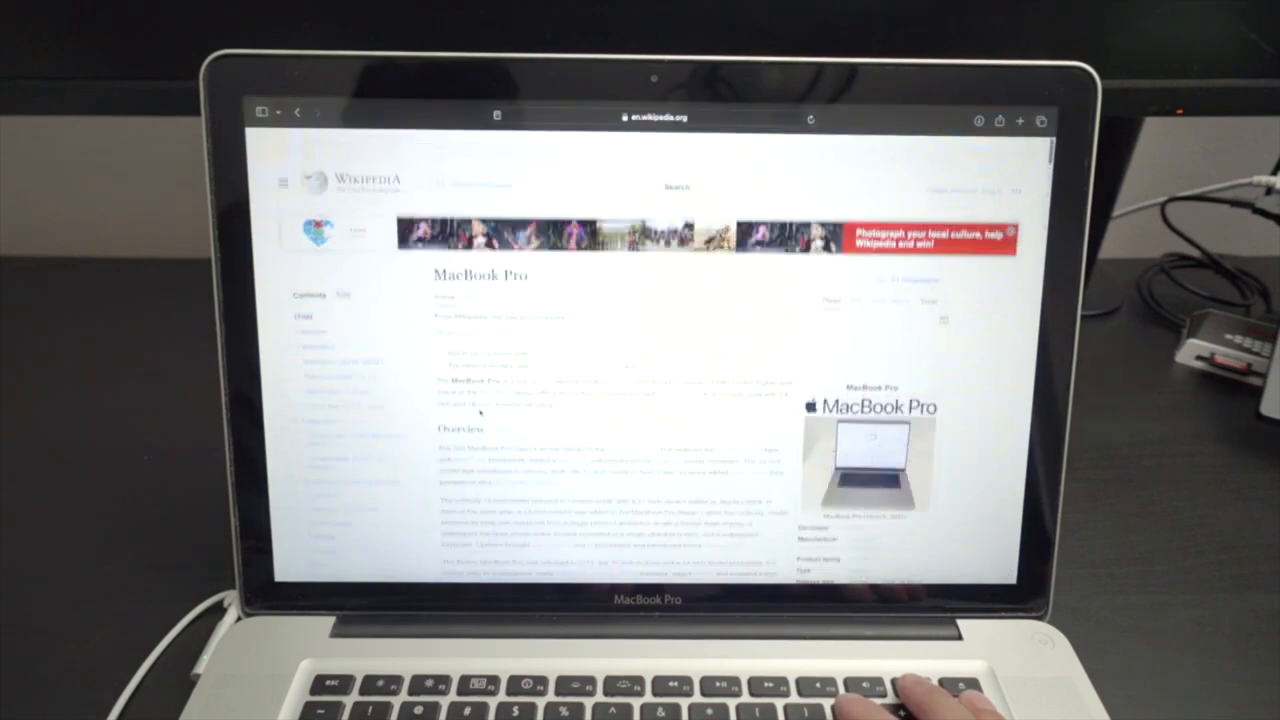
- Scroll the Wikipedia MacBook Pro article, then open the Apple menu's shut-down options
scroll("down", 3)
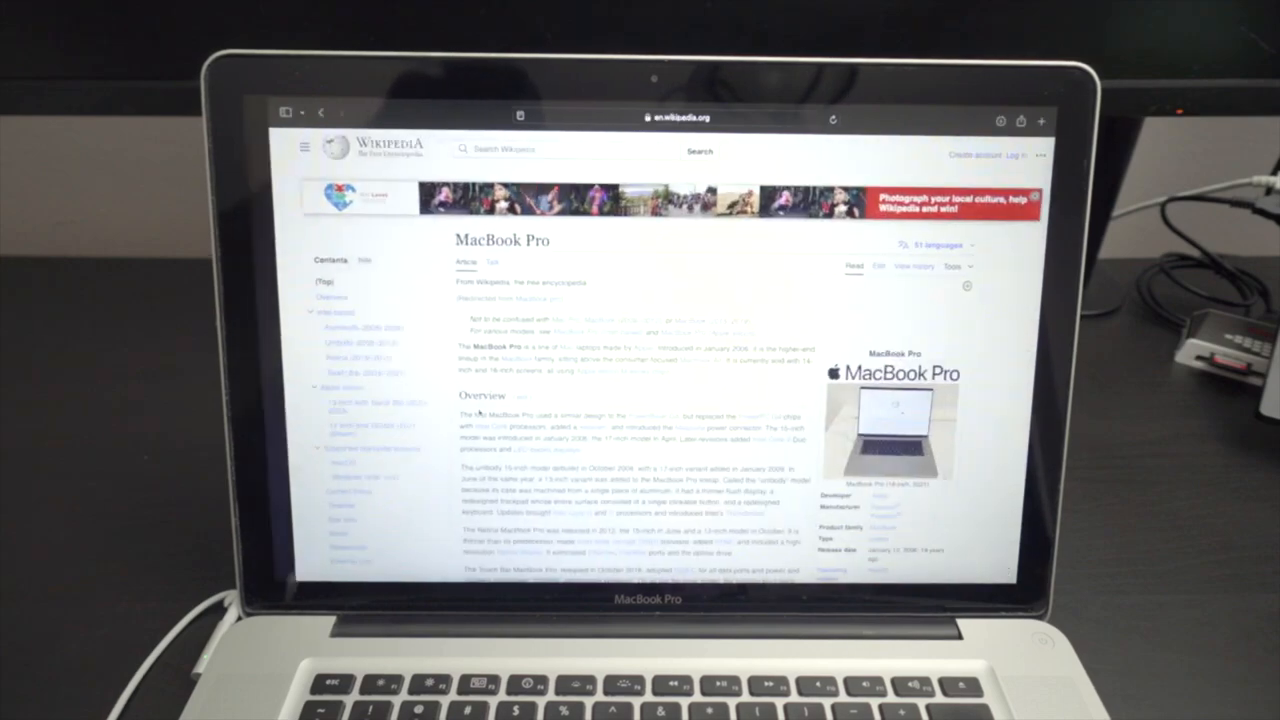
left_click(261, 104)
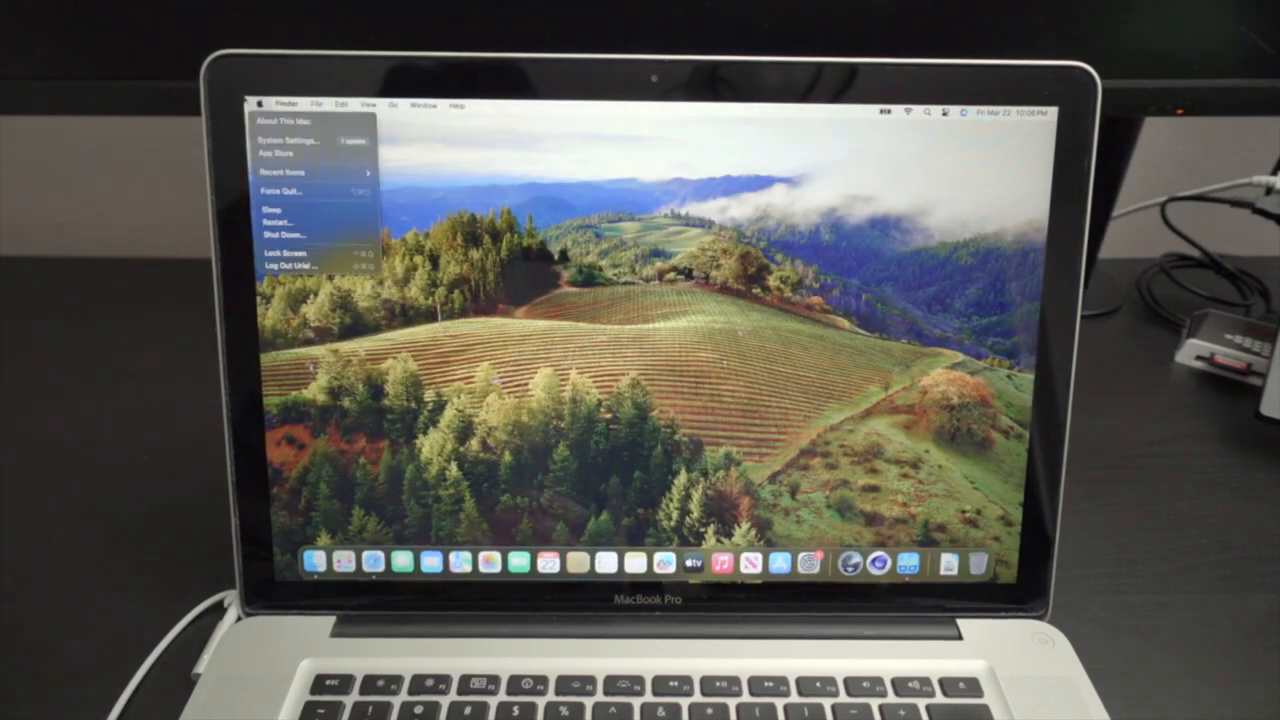
left_click(291, 120)
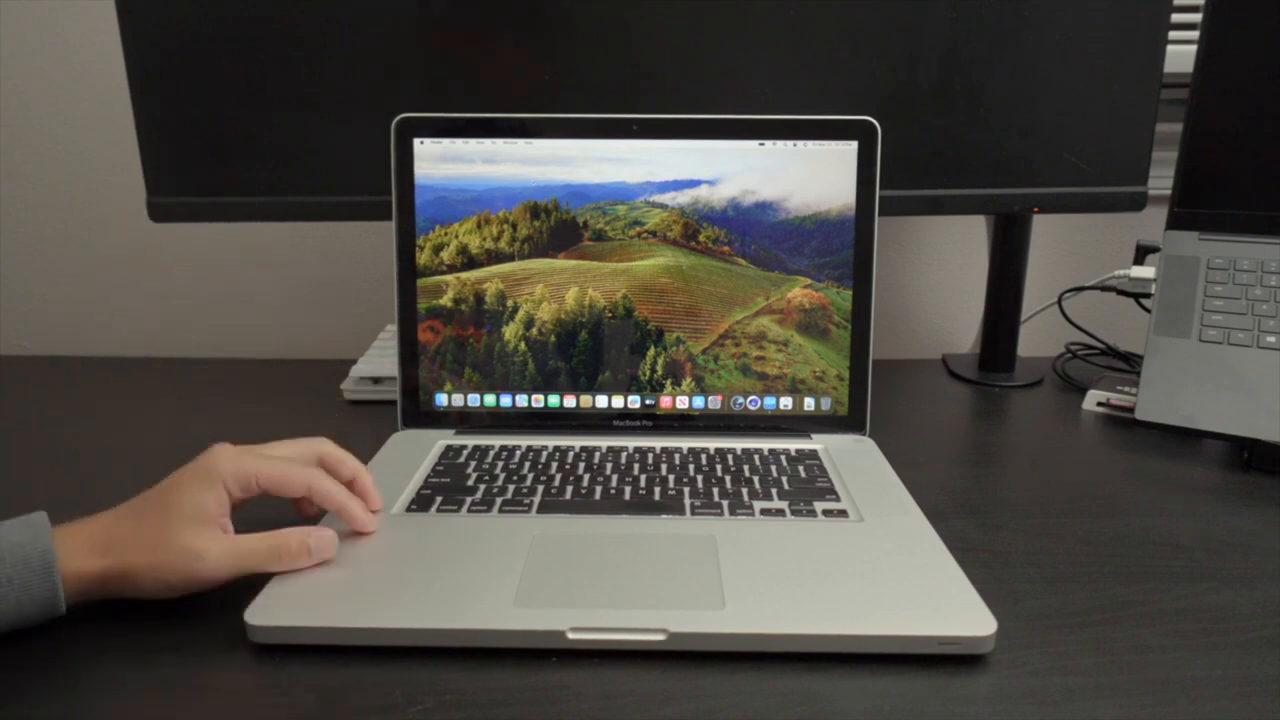
left_click(426, 142)
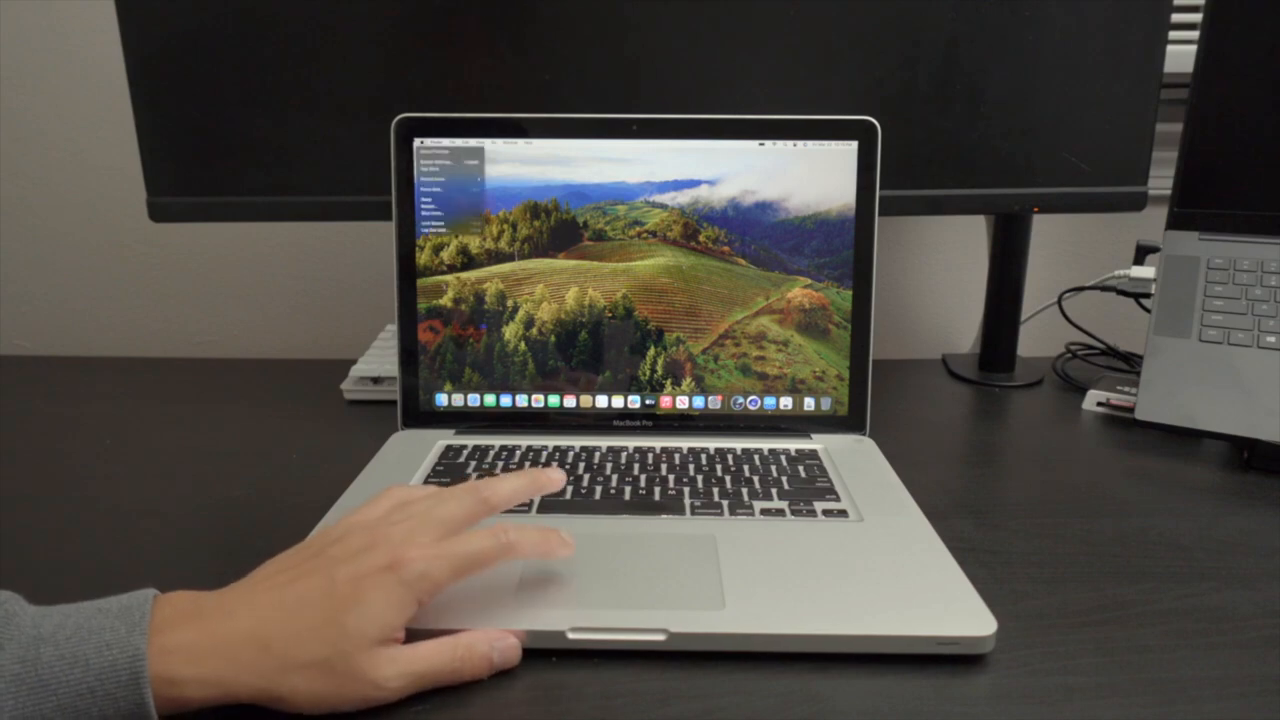